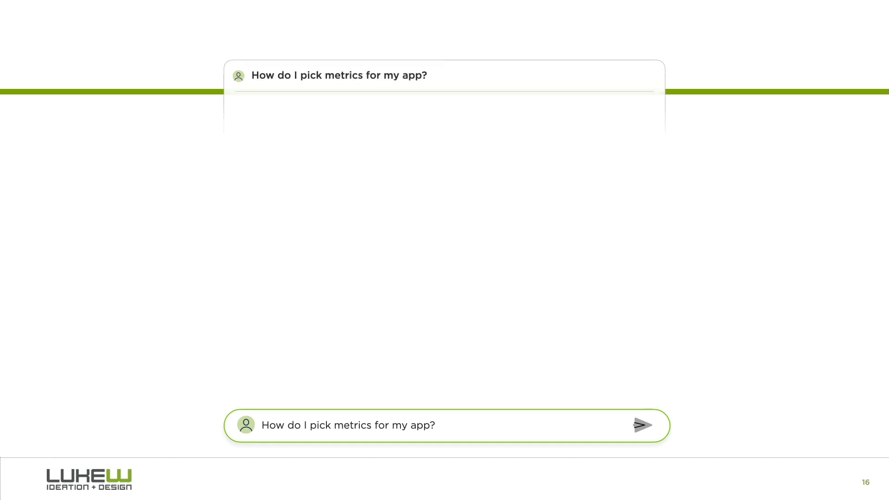
Reveal the numbered answer and related videos for the metrics question, then continue the deck.
{"action": "left_click", "coordinate": [643, 425]}
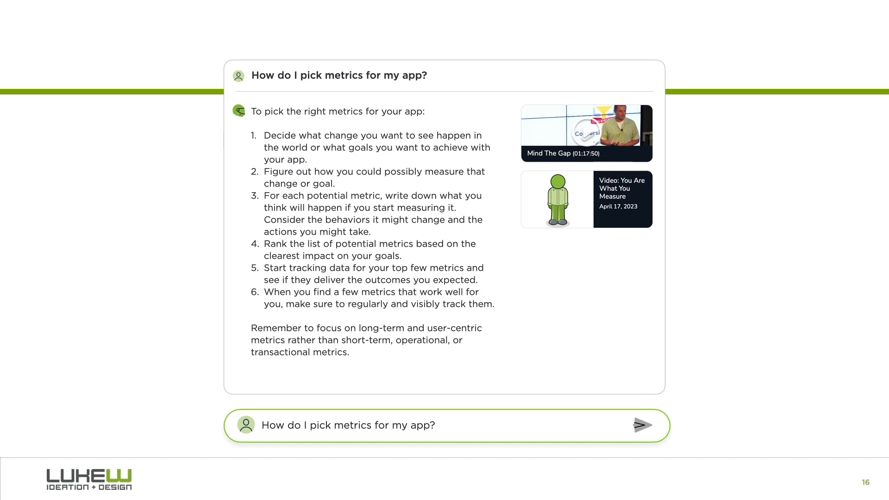
{"action": "left_click", "coordinate": [586, 132]}
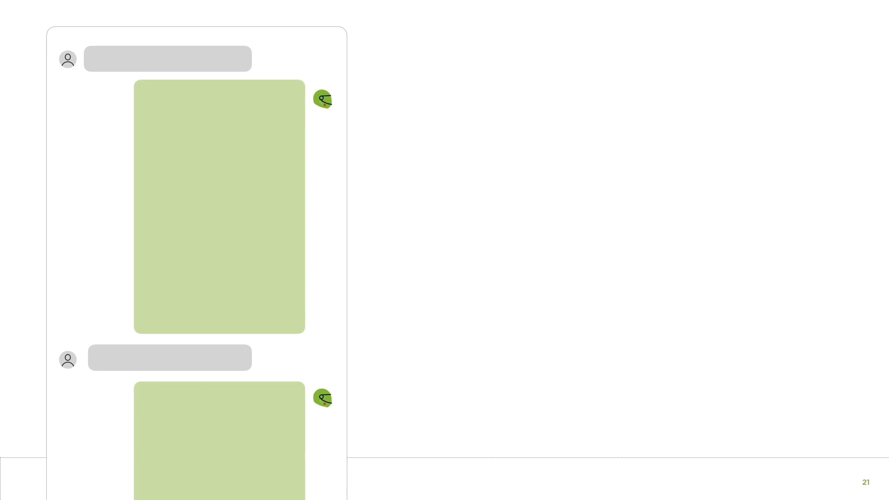
Advance to slide 23, the conversation list with the free shipping answer expanded.
{"action": "key", "text": "right"}
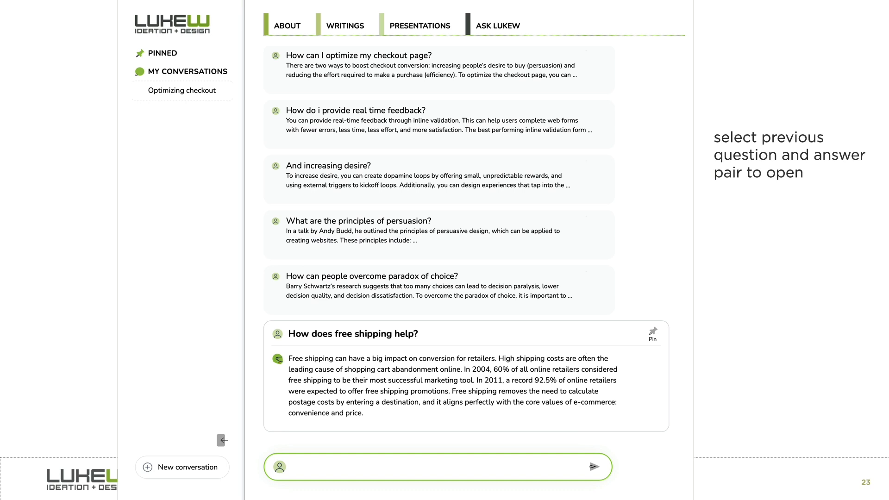
Expand the real time feedback card, then advance to slide 24 comparing chatbot and FAQ patterns.
{"action": "left_click", "coordinate": [355, 111]}
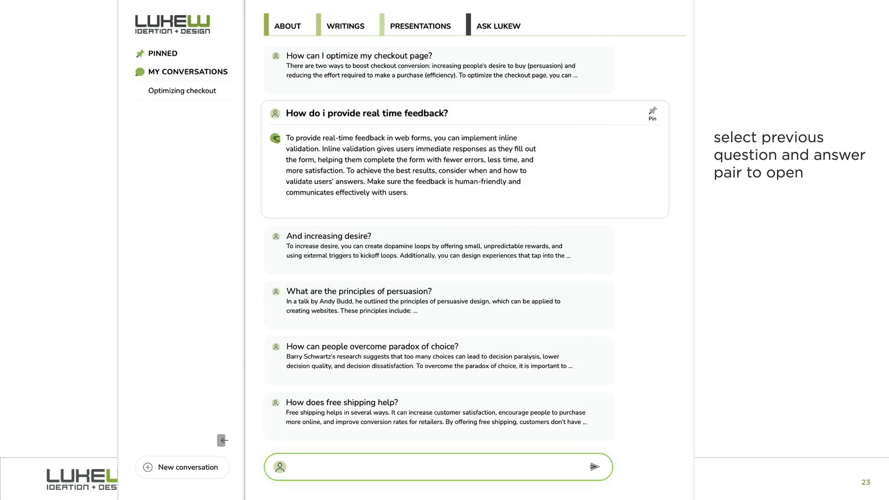
{"action": "key", "text": "right"}
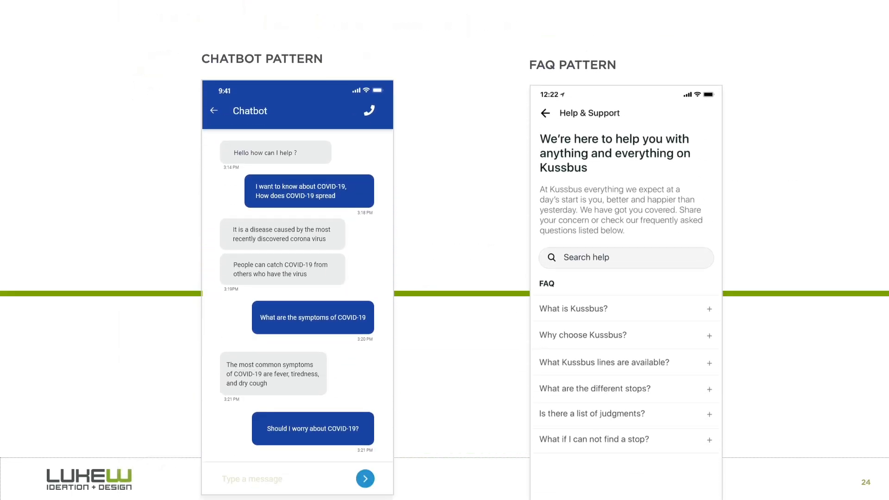